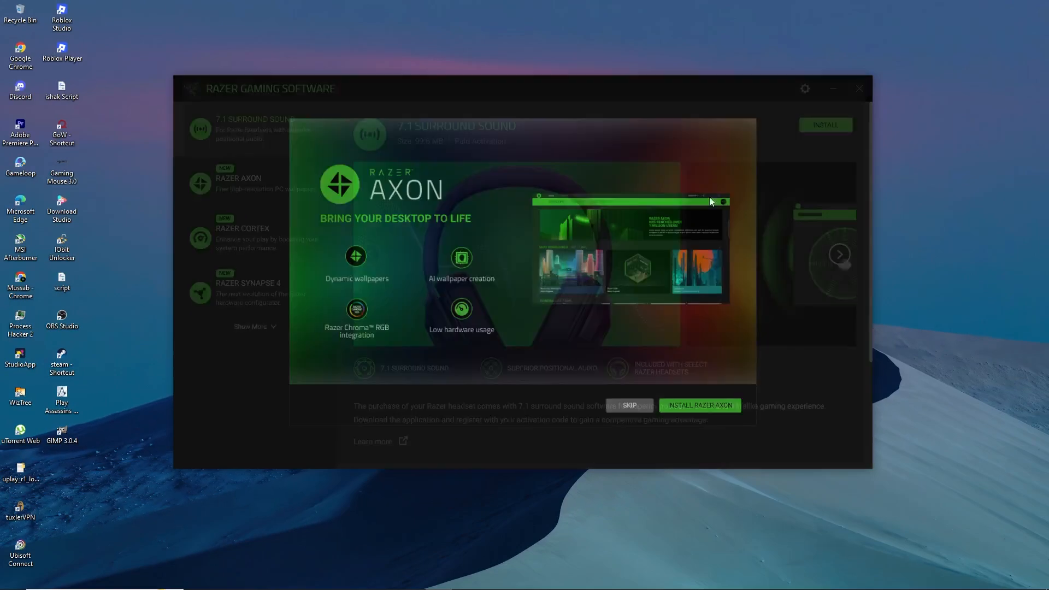
Skip the Razer Axon promotion so the 7.1 Surround Sound download continues
left_click(699, 405)
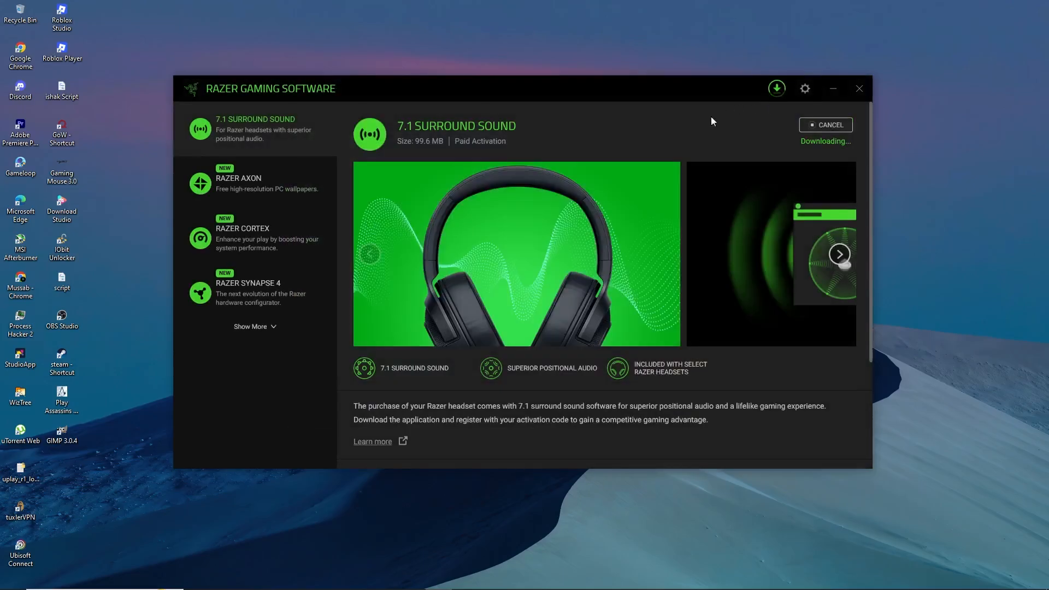
mouse_move(796, 125)
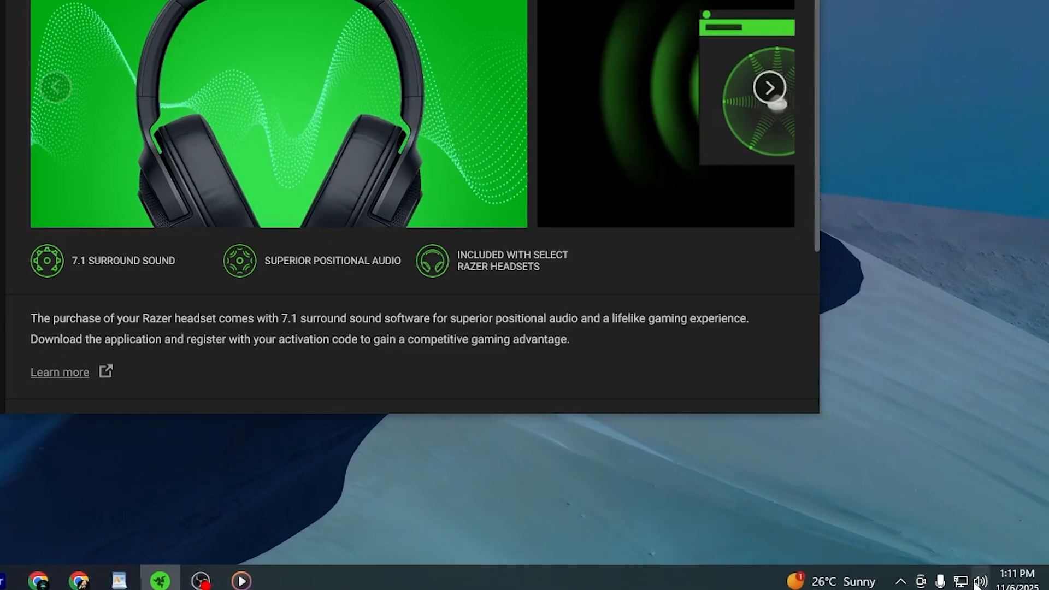
Keep Headphones (High Definition Audio Device) as the output device in Windows Sound settings
right_click(982, 580)
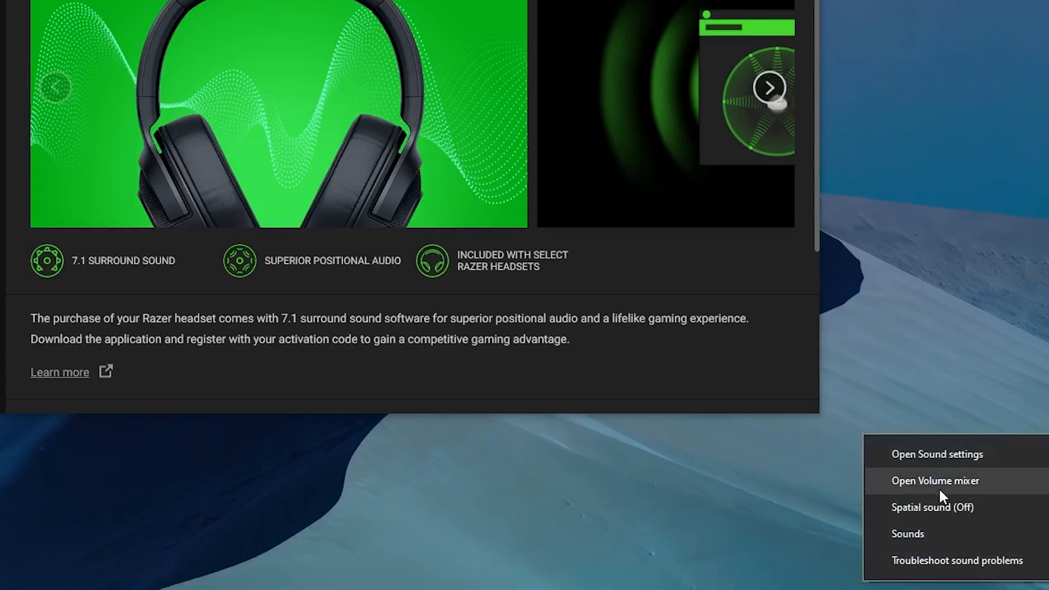
left_click(937, 454)
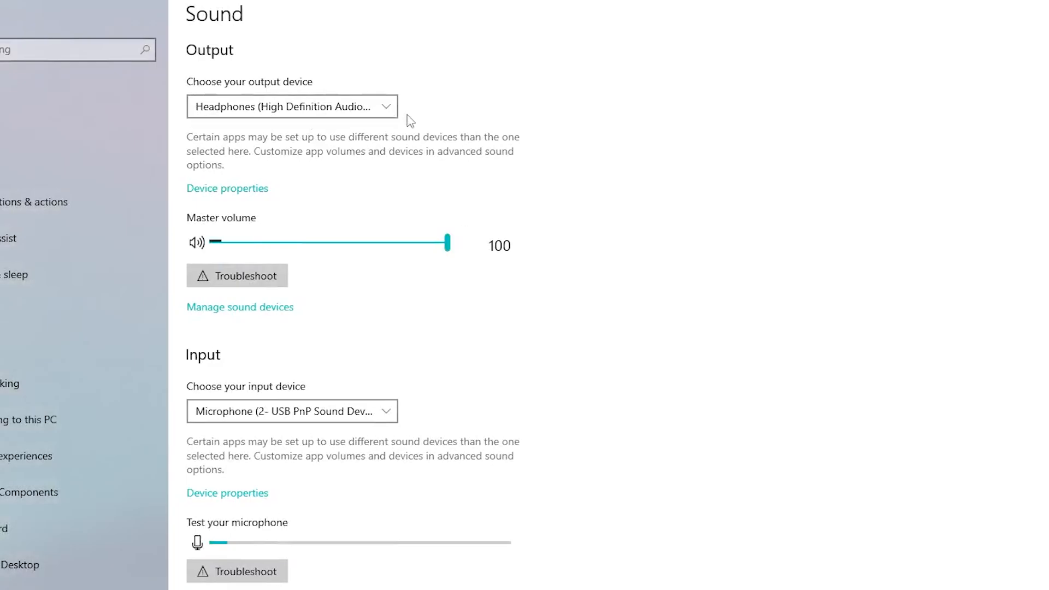
left_click(291, 105)
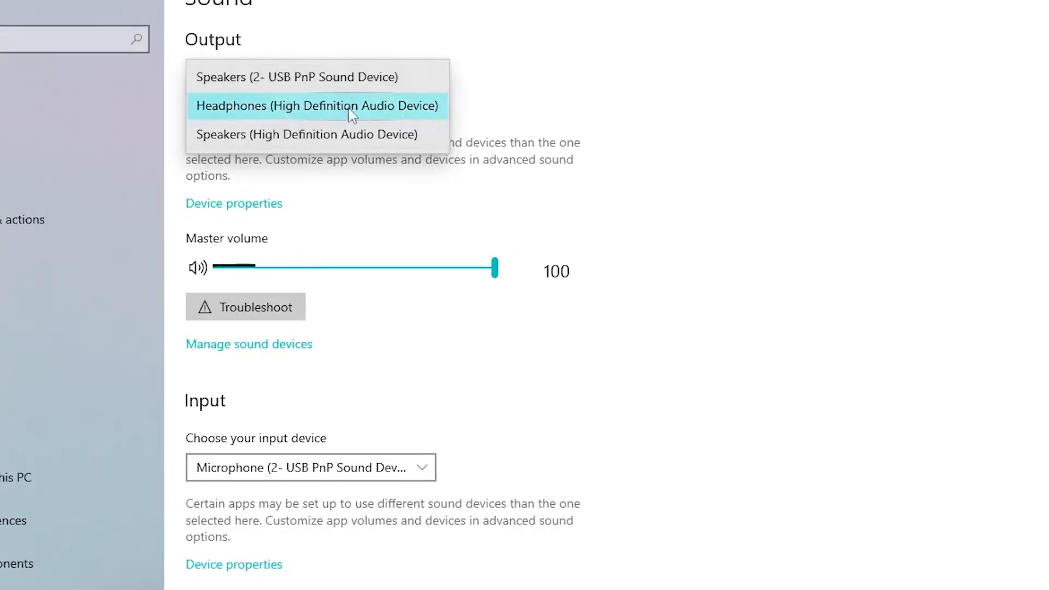
left_click(317, 105)
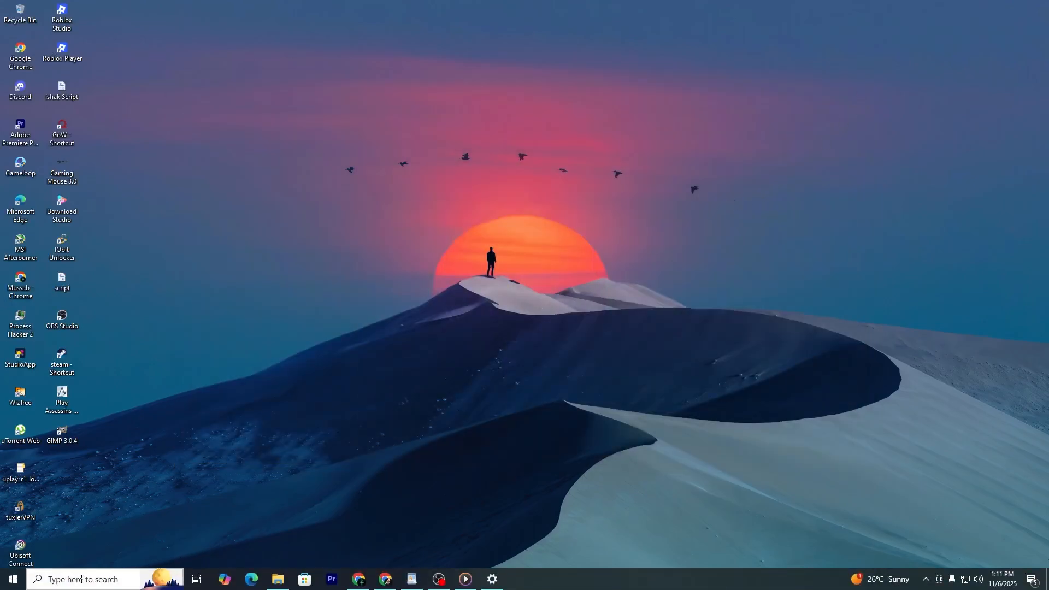
Reach 7.1 Surround Sound from Razer Inc. in Control Panel's installed-programs list
type("cont")
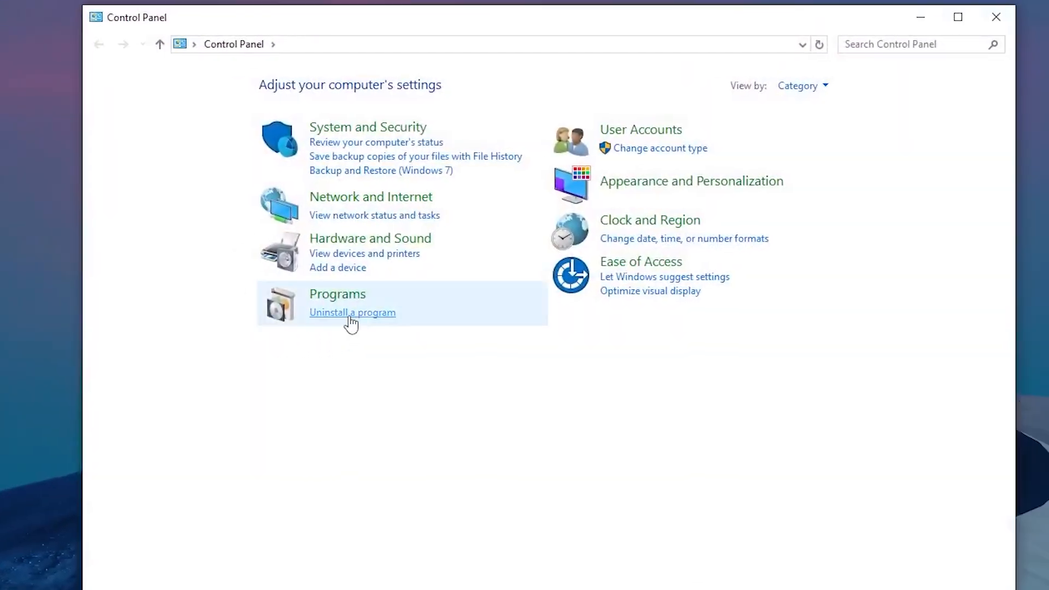
left_click(352, 312)
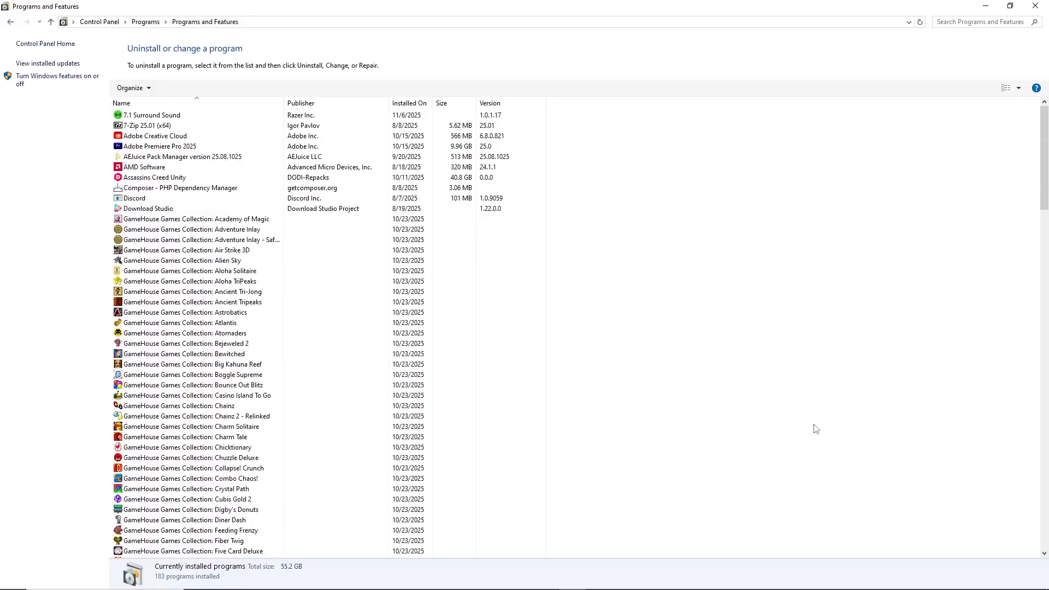
right_click(152, 115)
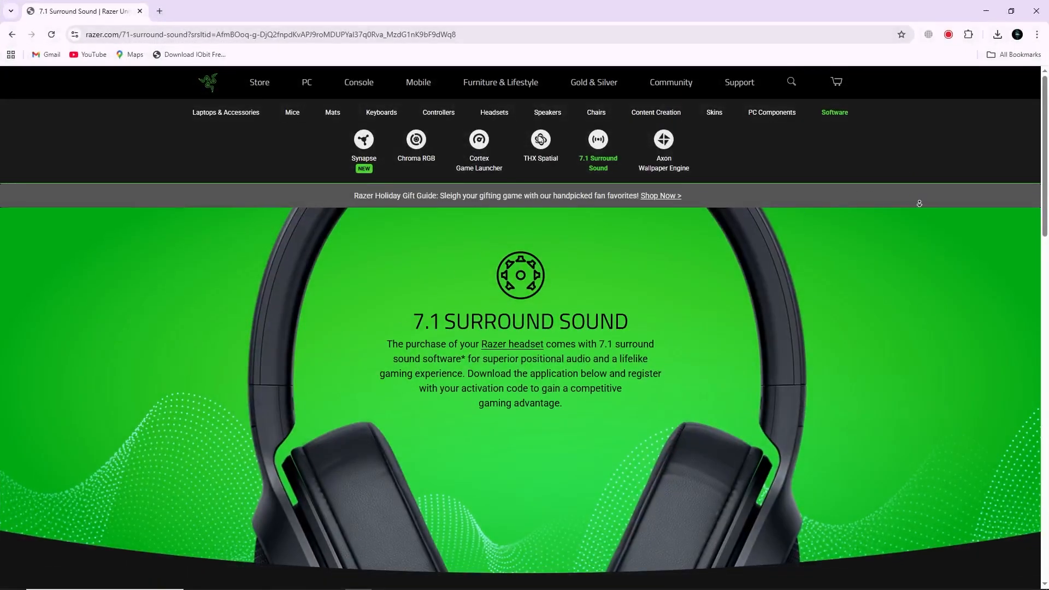
Scroll the Razer page to the supported headsets list and DOWNLOAD NOW offer
scroll("down", 3)
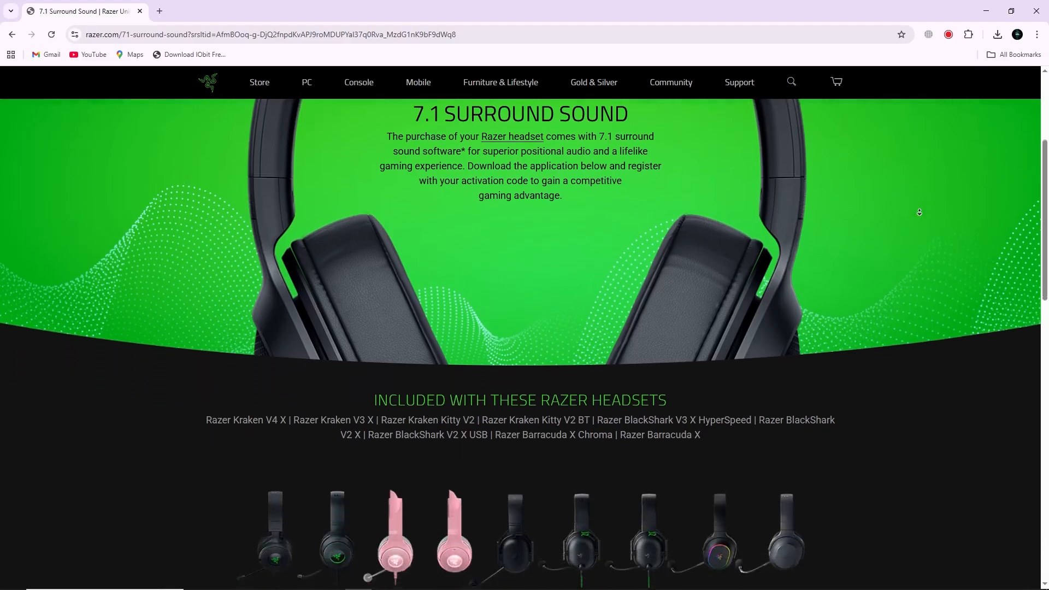
scroll("down", 3)
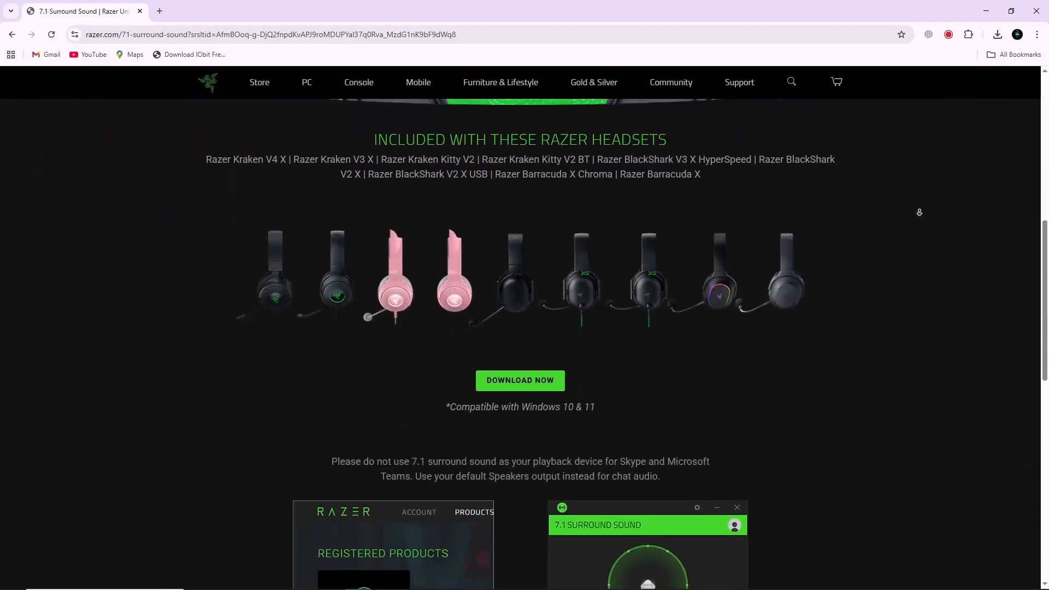
scroll("down", 3)
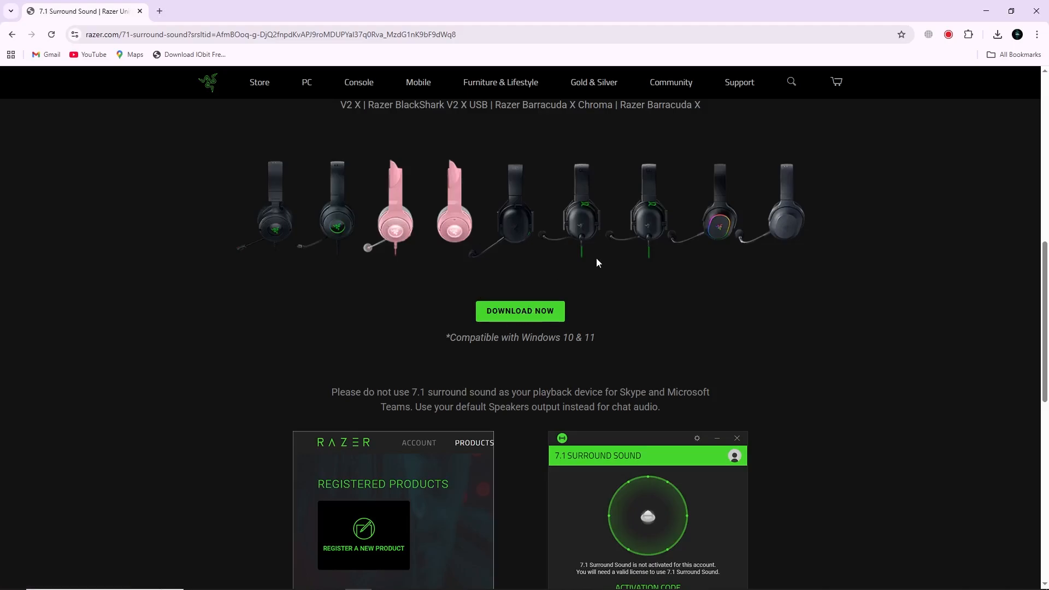
mouse_move(596, 262)
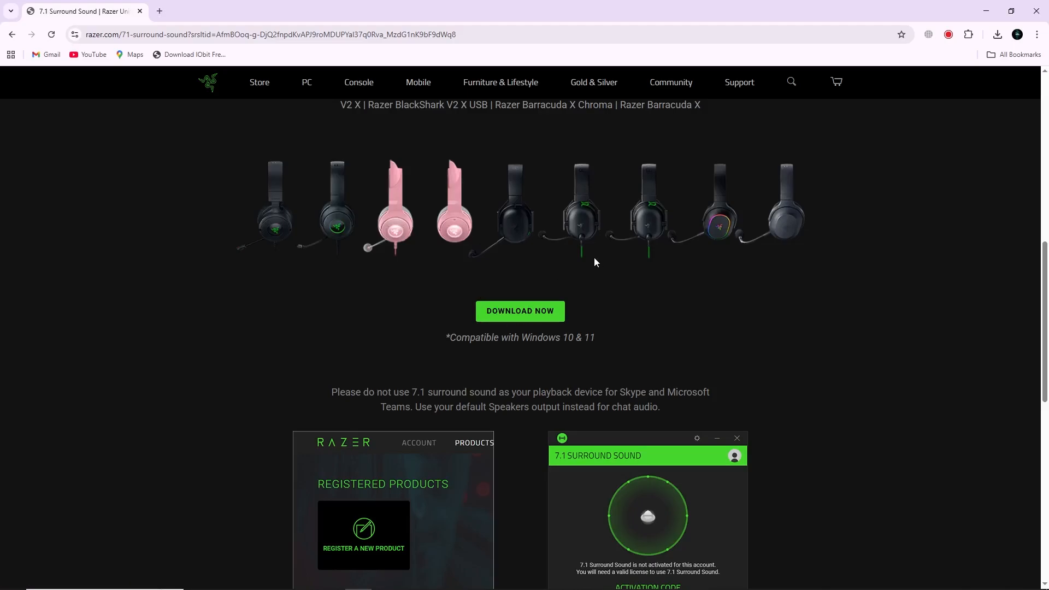